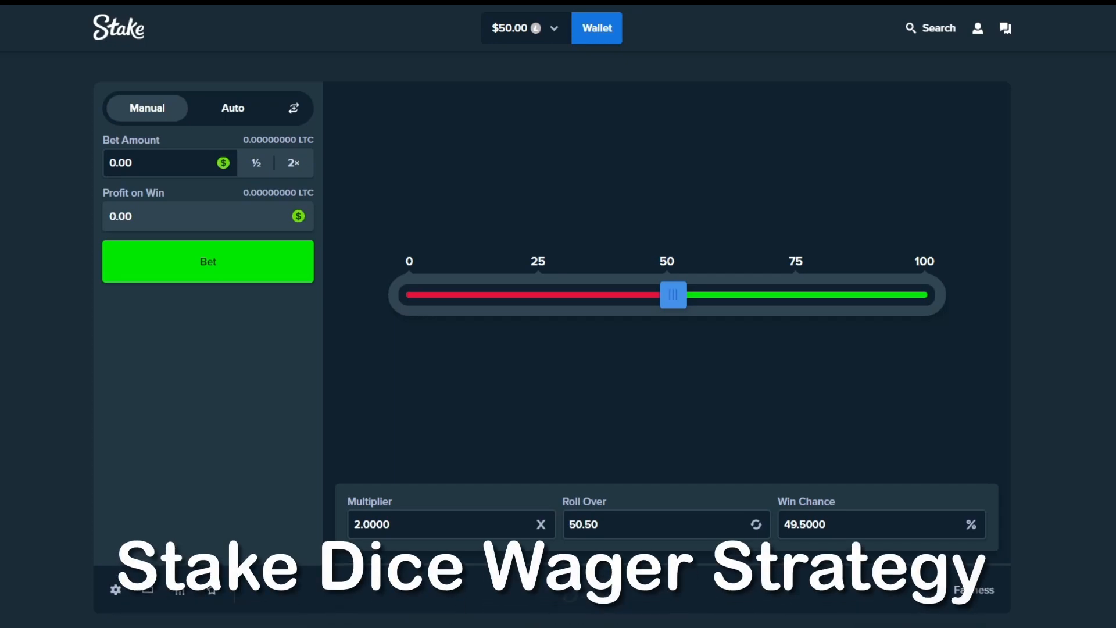
Step: Switch Dice to Auto mode and enter a 0.25 bet amount
click(232, 107)
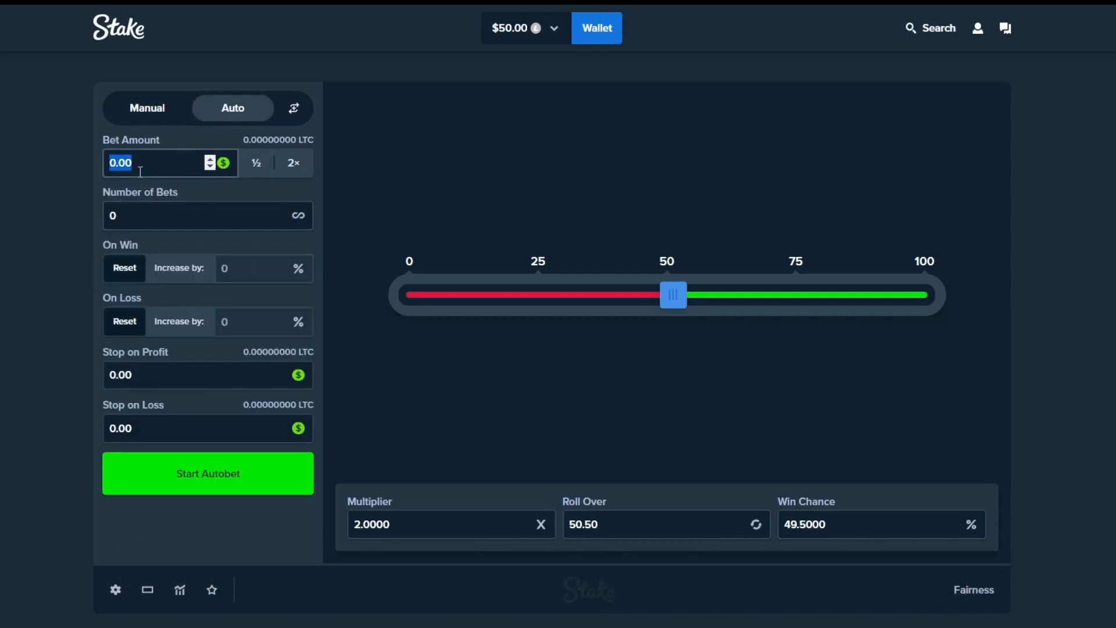
text(.25)
click(882, 524)
text(98)
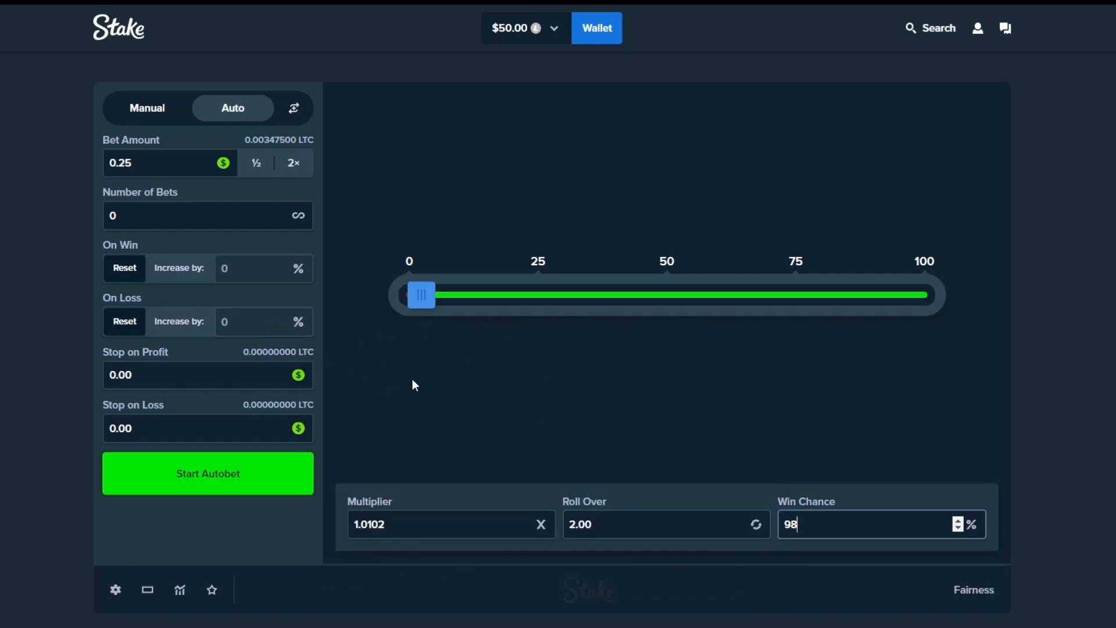
mouse_move(397, 381)
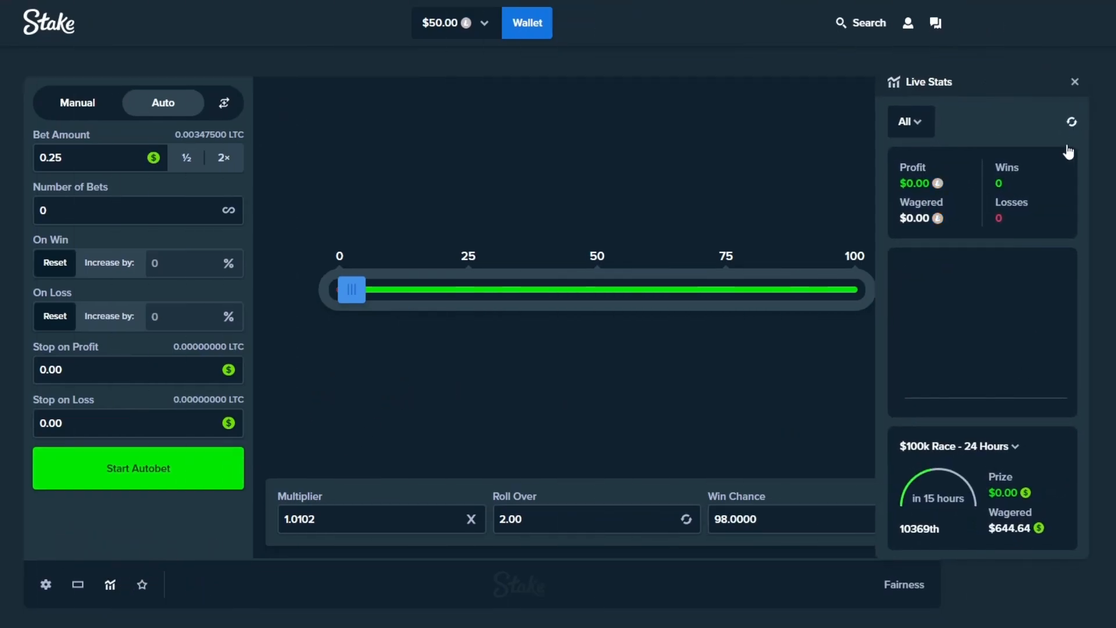
mouse_move(447, 64)
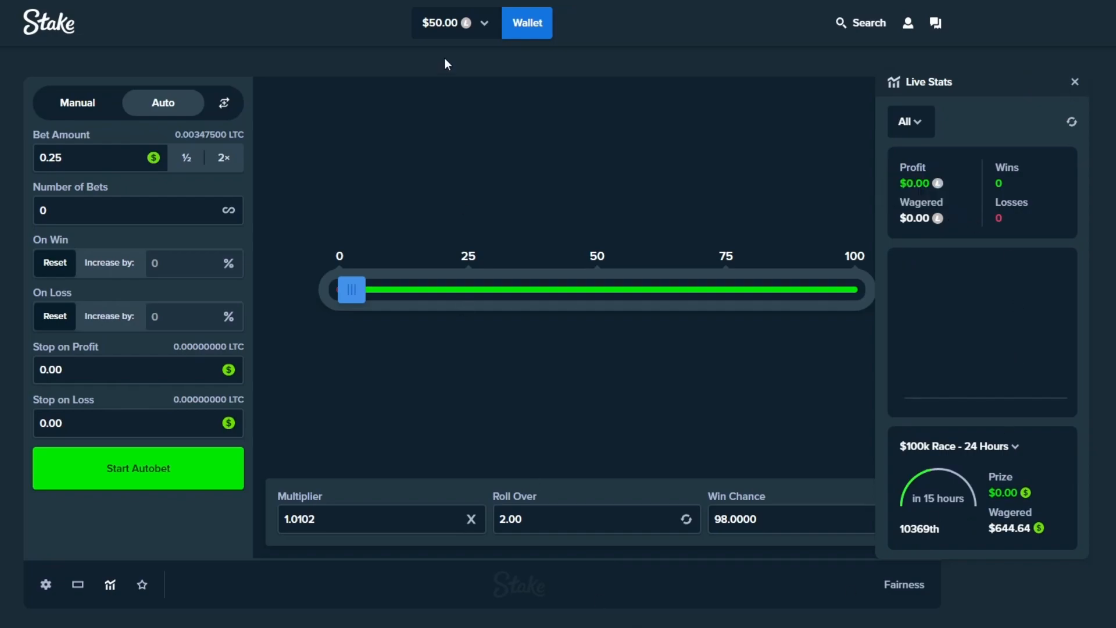
mouse_move(638, 175)
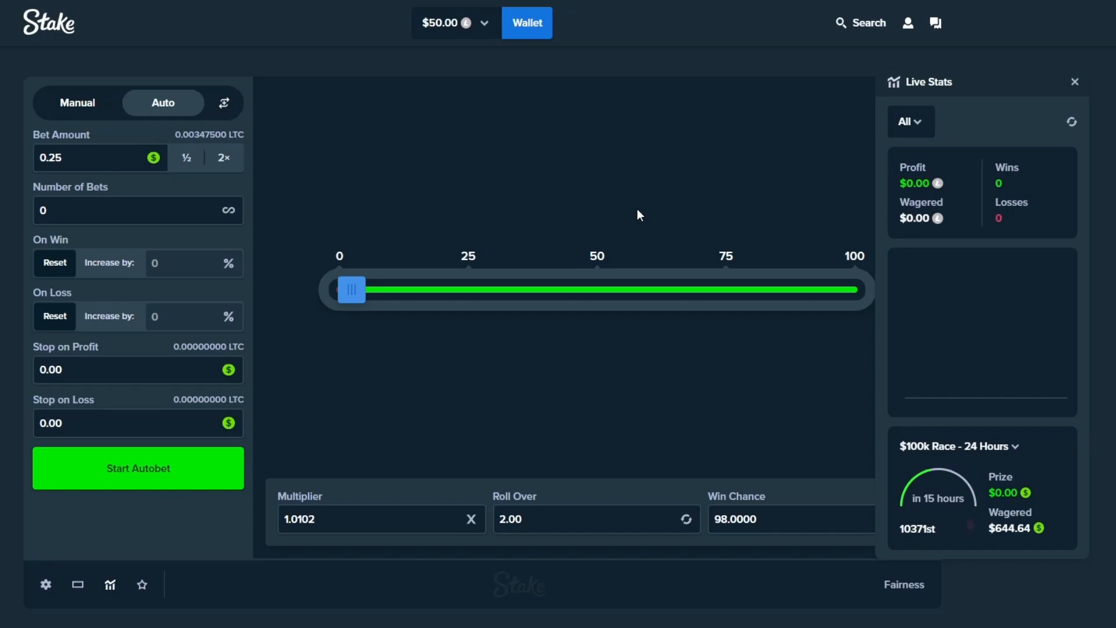
mouse_move(536, 215)
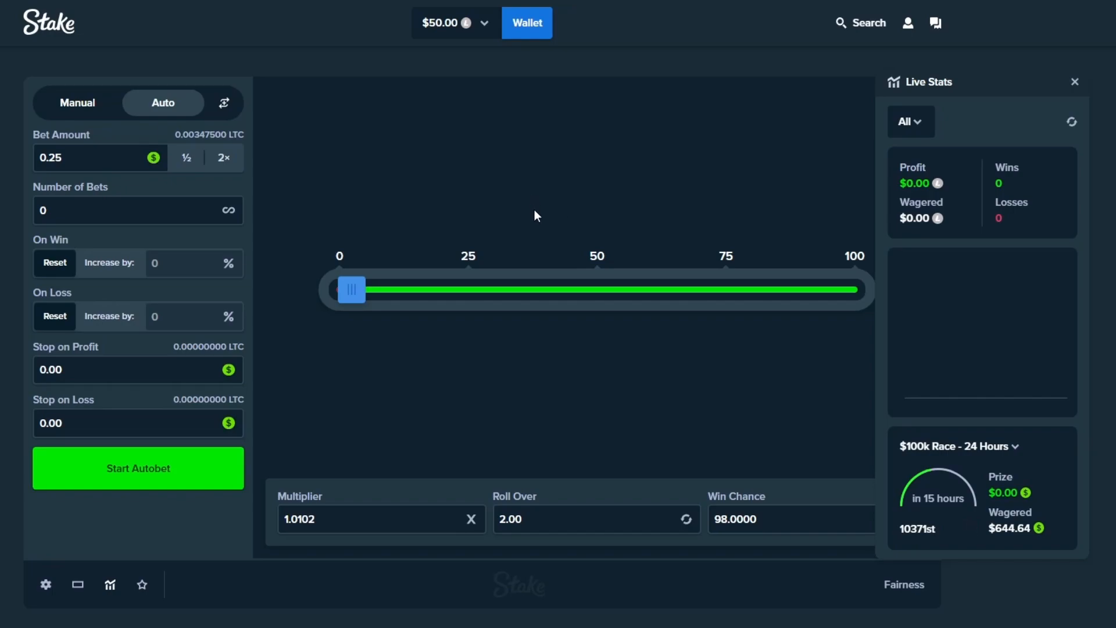
mouse_move(383, 131)
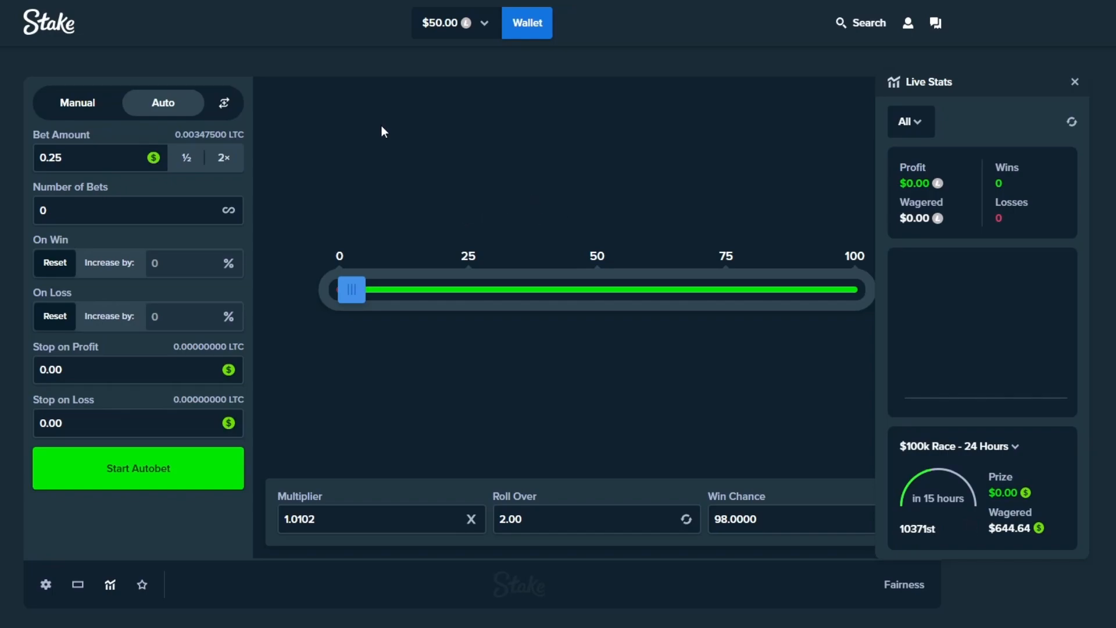
mouse_move(419, 121)
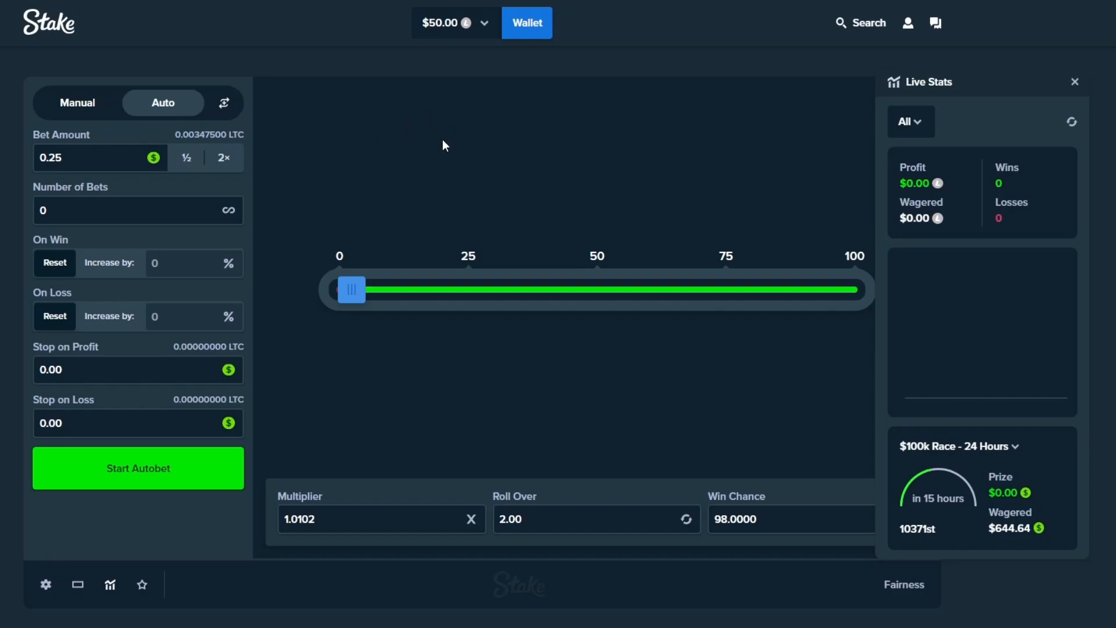
mouse_move(318, 86)
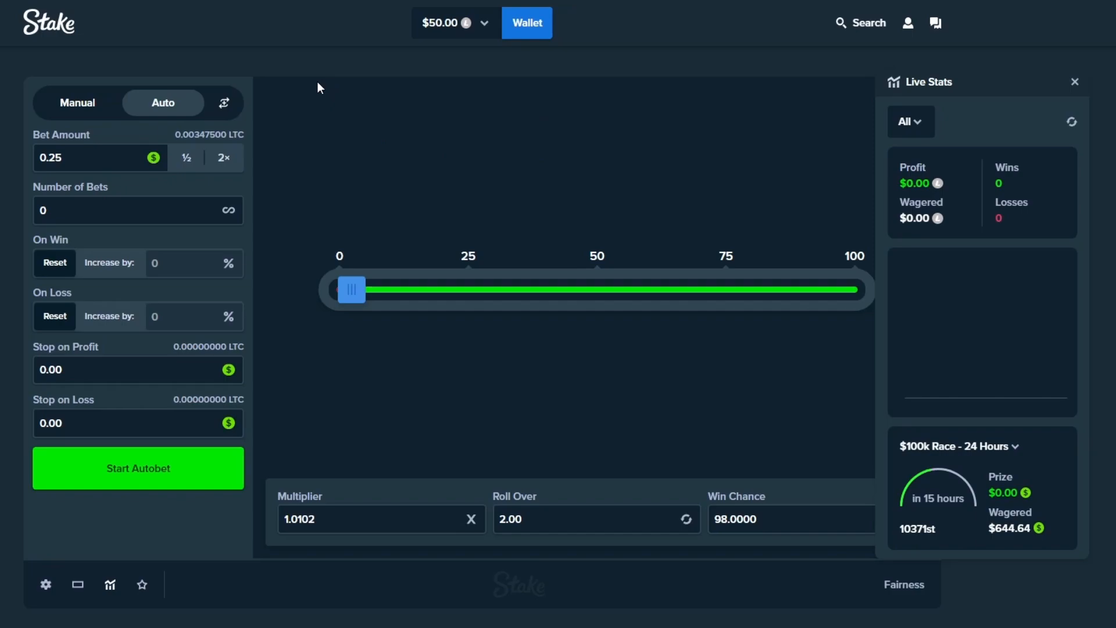
mouse_move(400, 182)
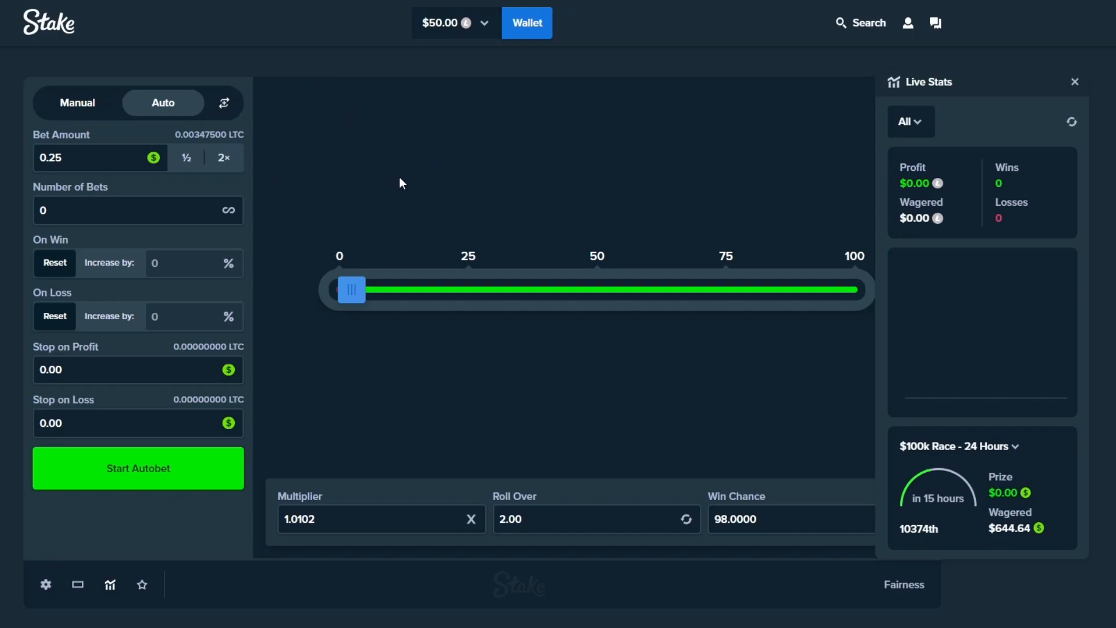
mouse_move(76, 584)
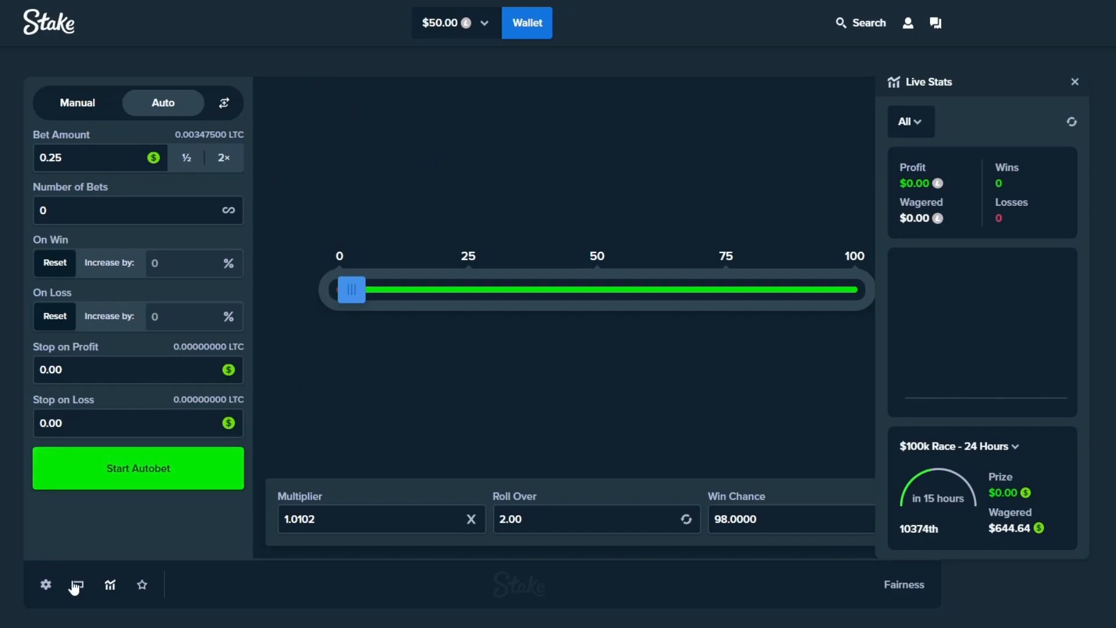
mouse_move(160, 540)
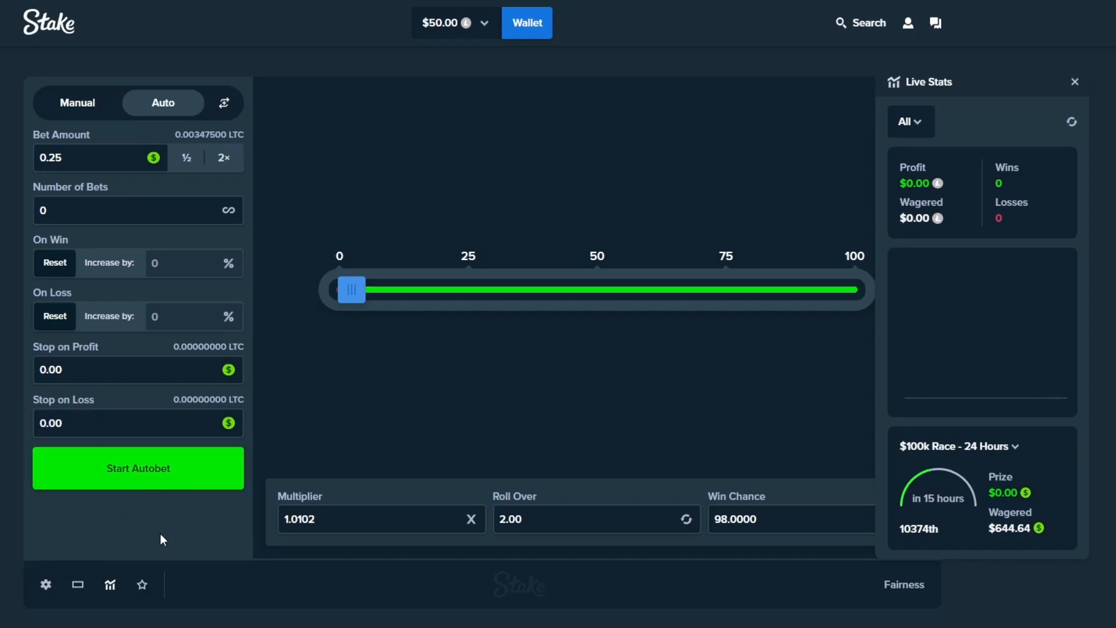
mouse_move(247, 545)
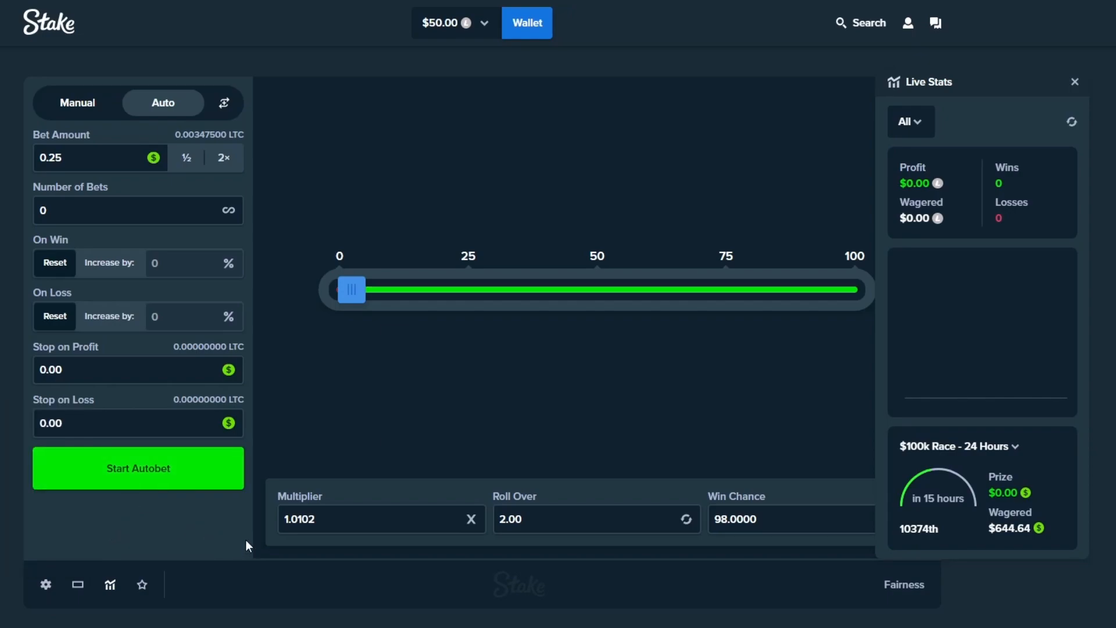
Step: Run autobet at 0.25 until stopped at 1450 wins, 35 losses, -$5.05 profit
click(137, 467)
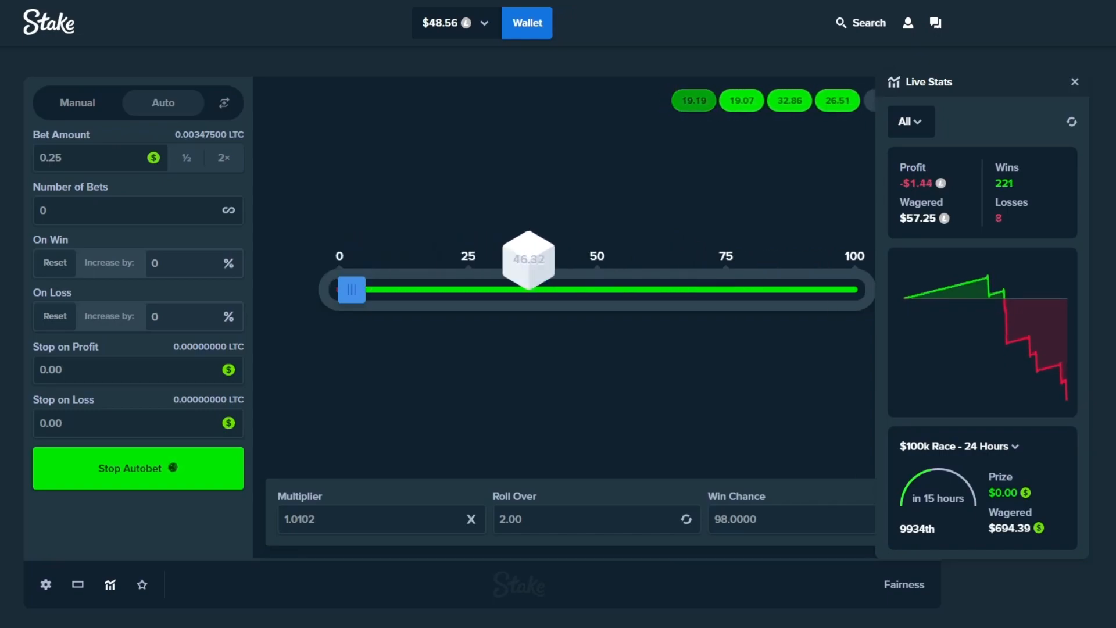
click(137, 467)
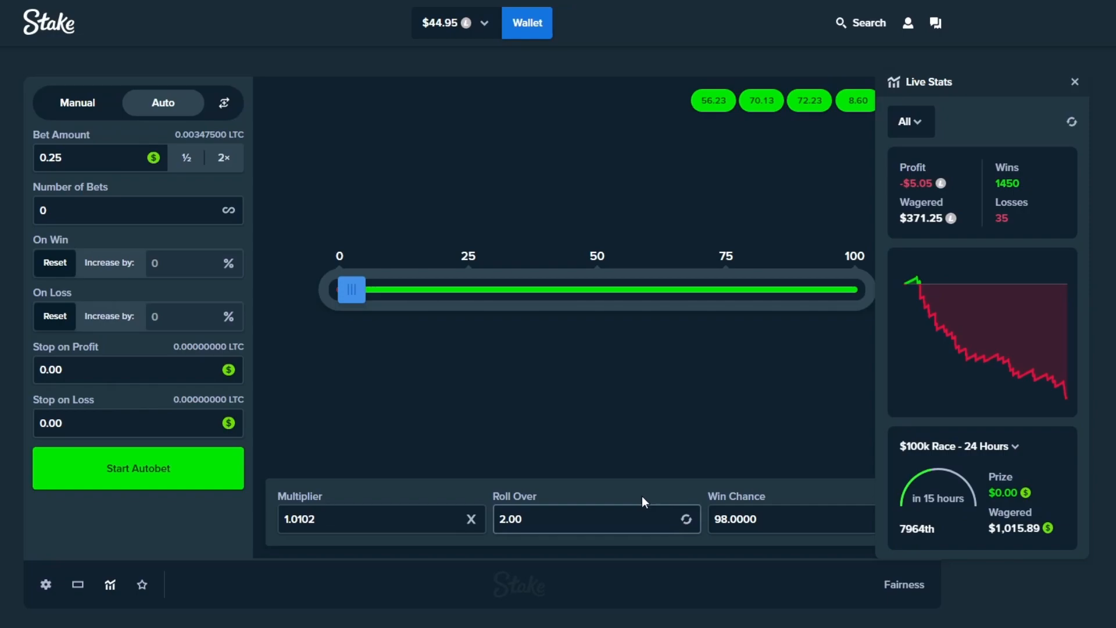
mouse_move(815, 403)
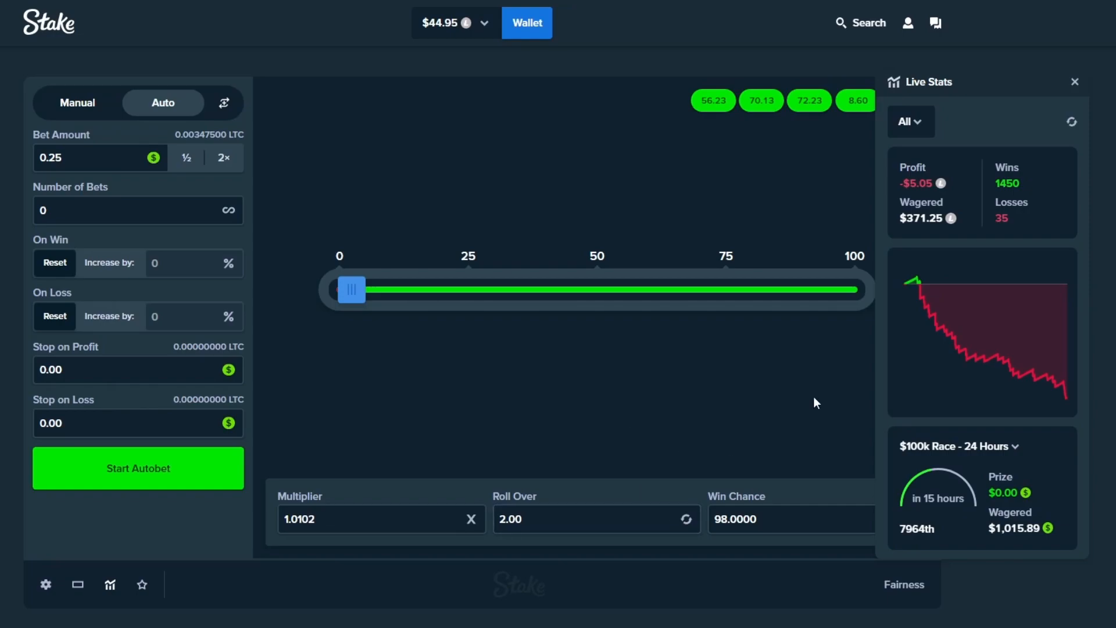
mouse_move(1017, 193)
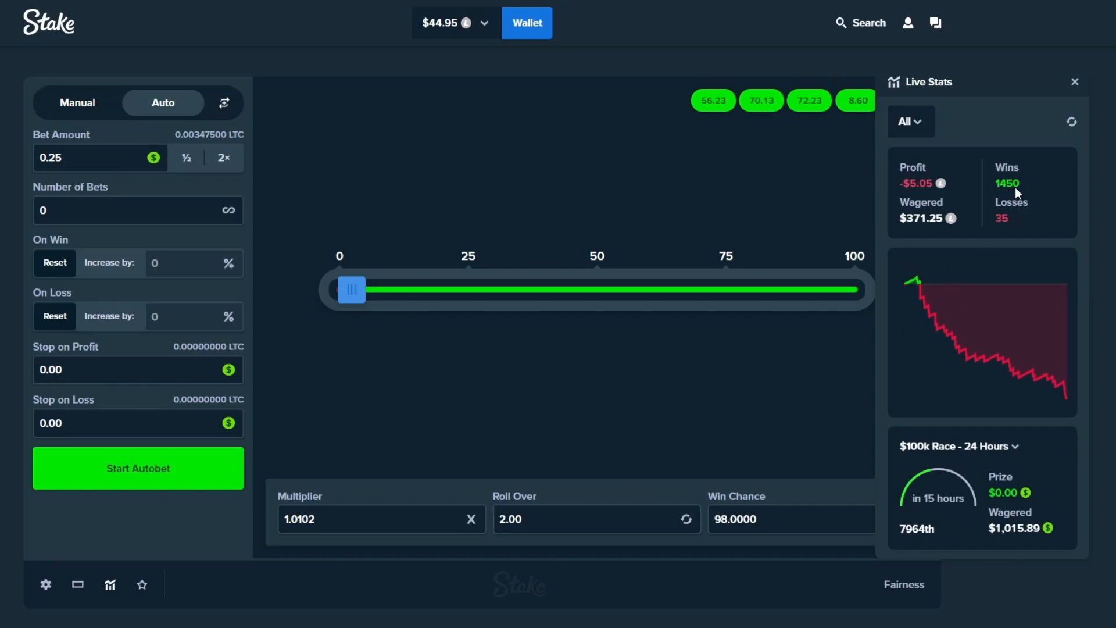
mouse_move(1018, 226)
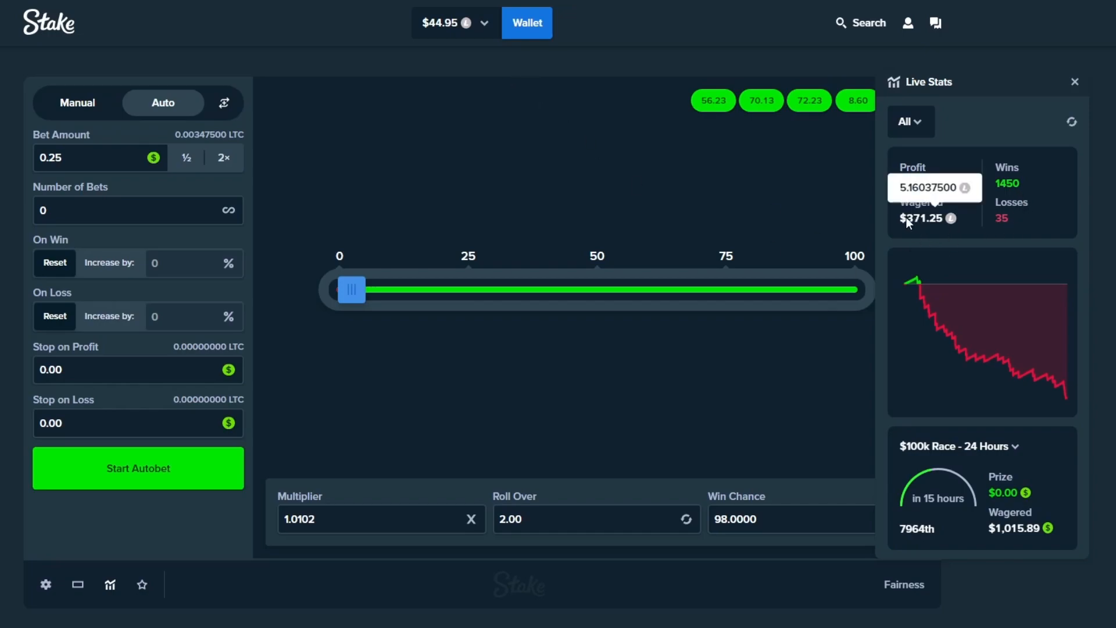
mouse_move(589, 229)
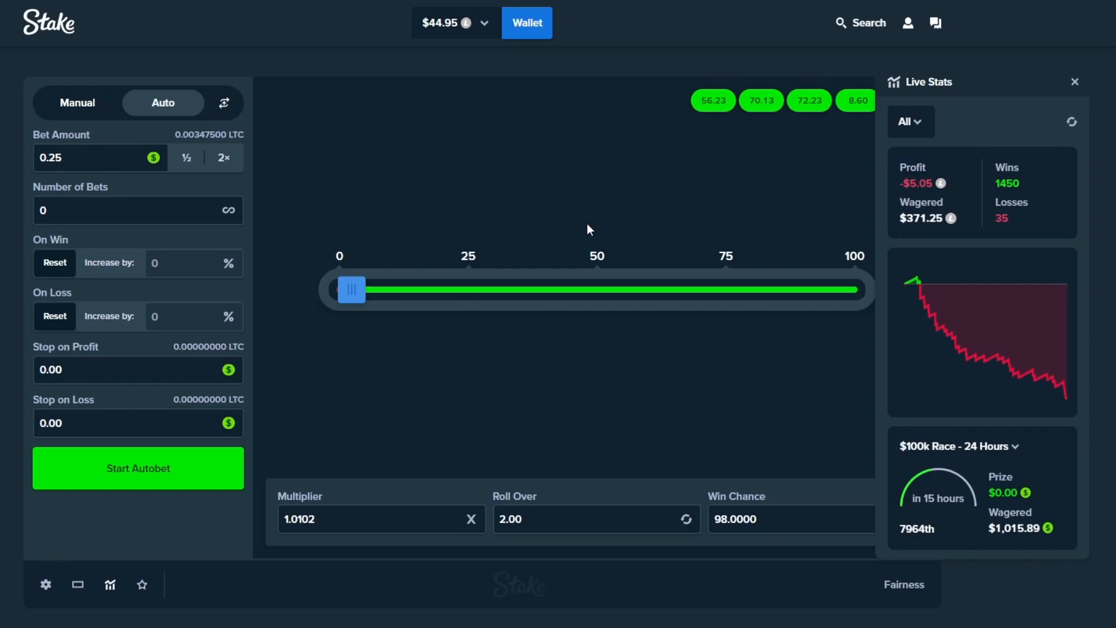
mouse_move(170, 477)
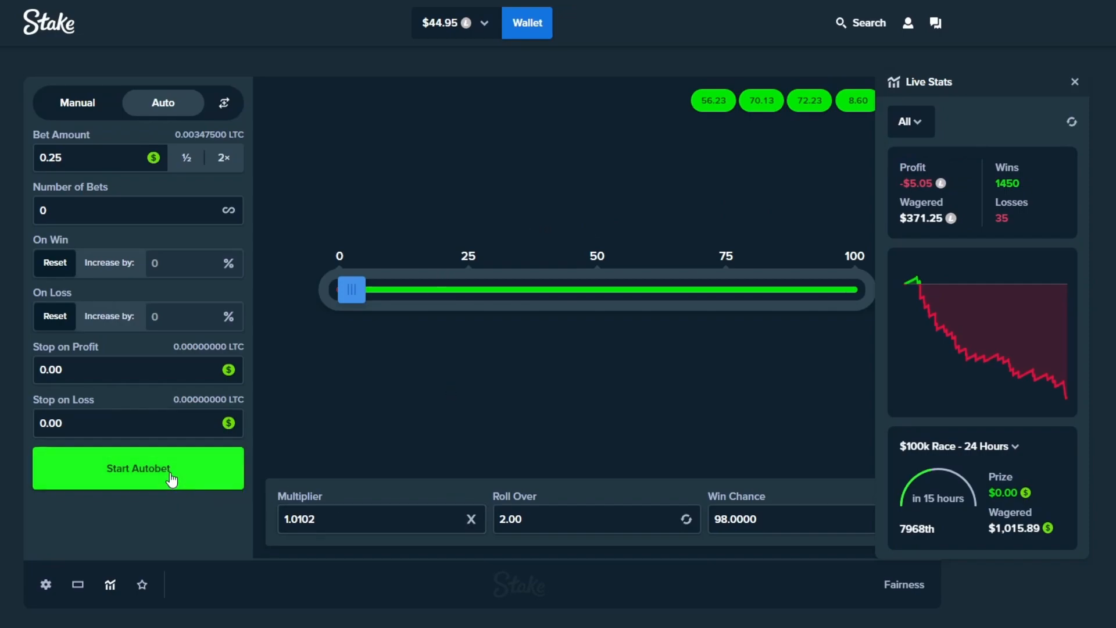
Step: Run autobet again and stop it at $2,012.97 wagered, -$18.60 profit
click(138, 469)
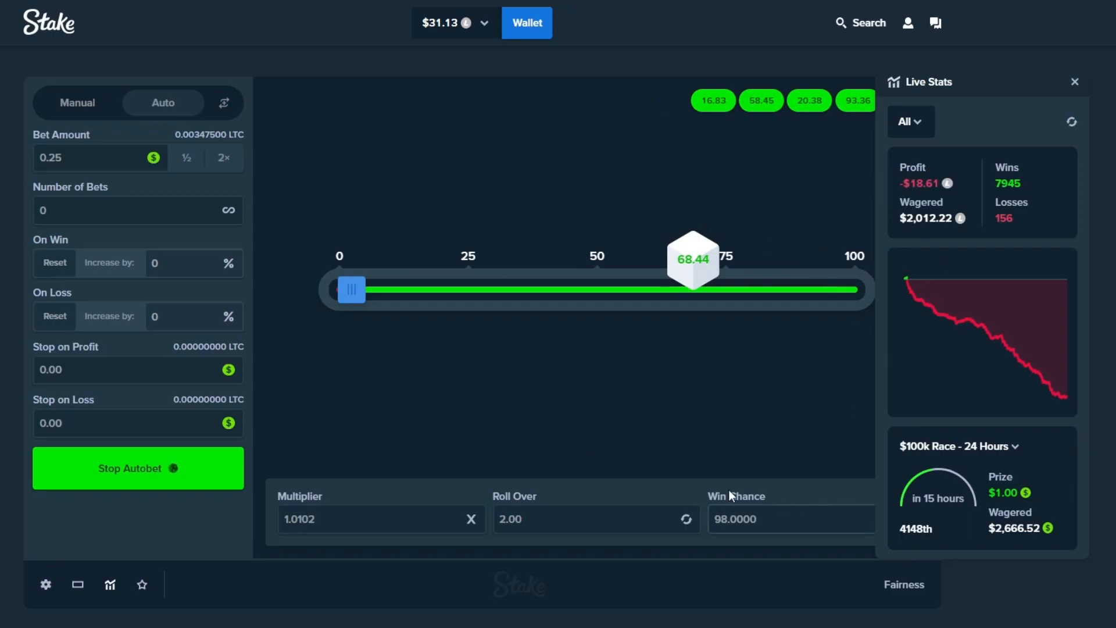
click(138, 467)
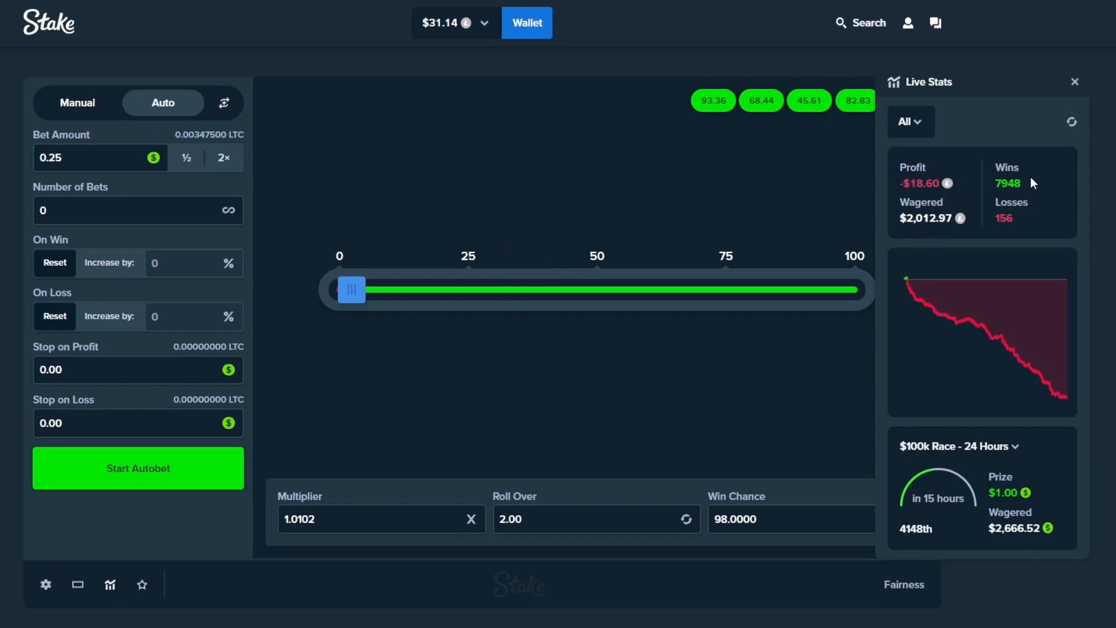
mouse_move(1025, 187)
text(1)
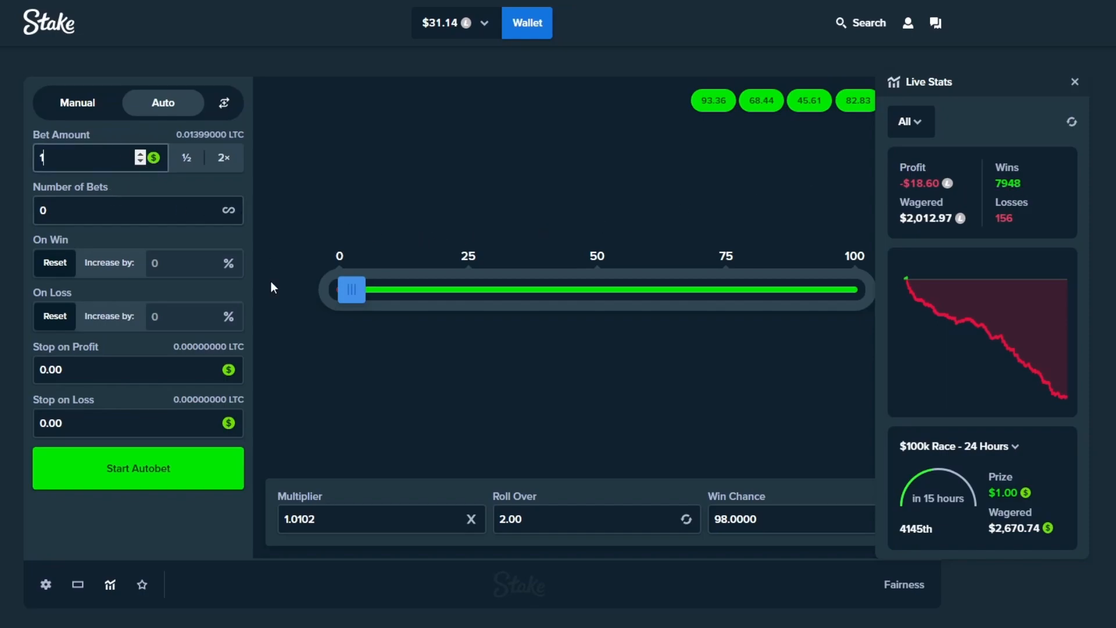
Step: Start autobet at the new 1.00 stake
click(137, 467)
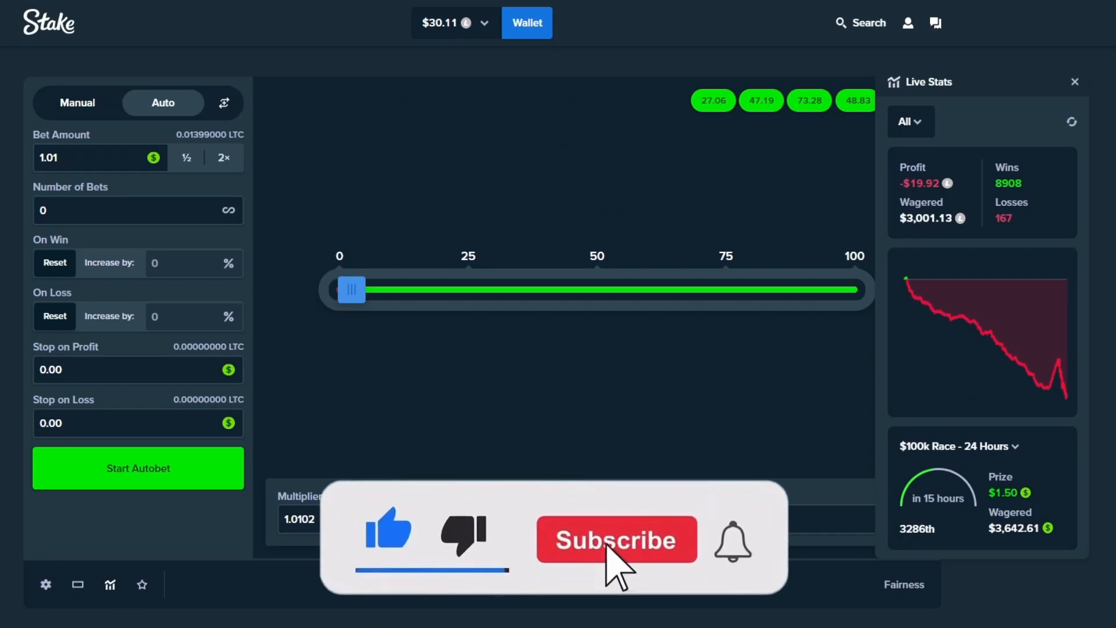
click(616, 539)
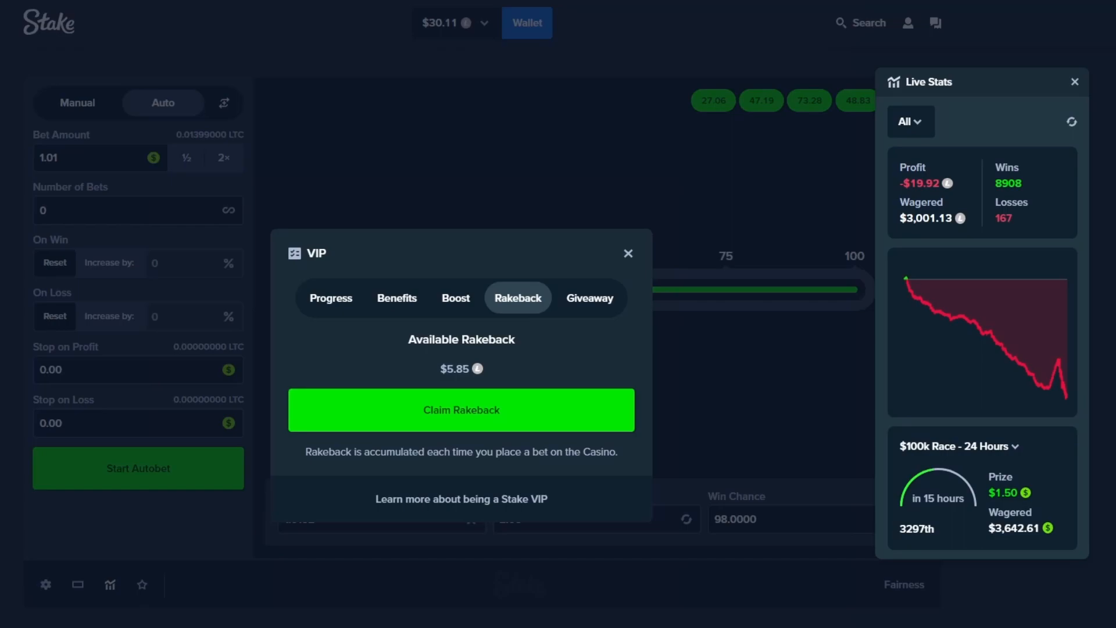
Step: Select the Rakeback tab showing $5.85 available in the VIP window
click(627, 253)
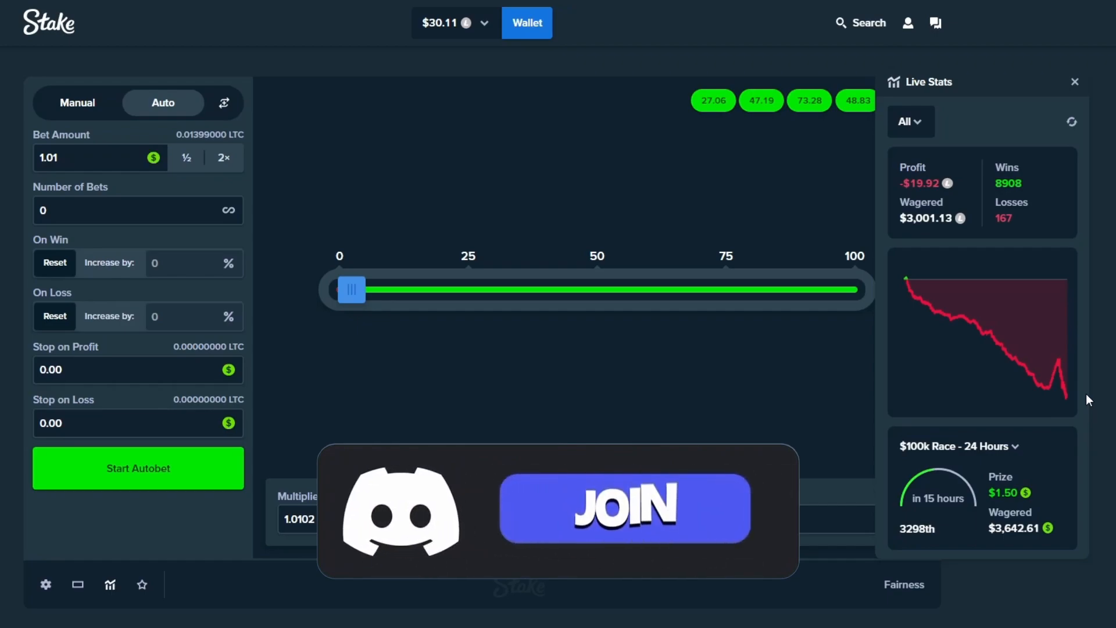
Step: Close the VIP rakeback window to return to the dice game
click(623, 507)
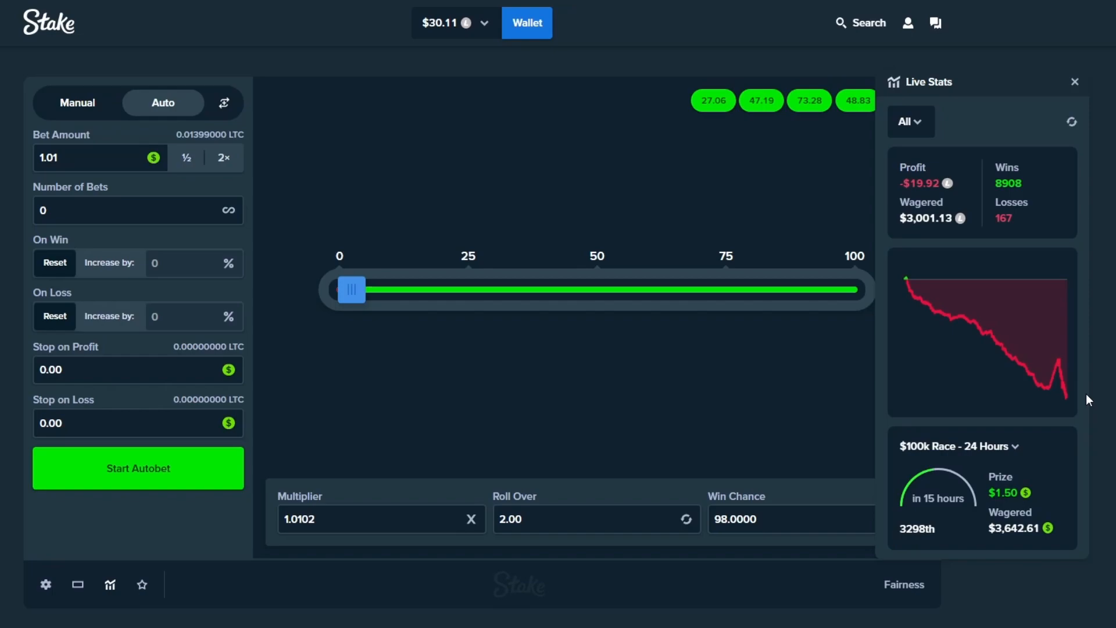
mouse_move(76, 103)
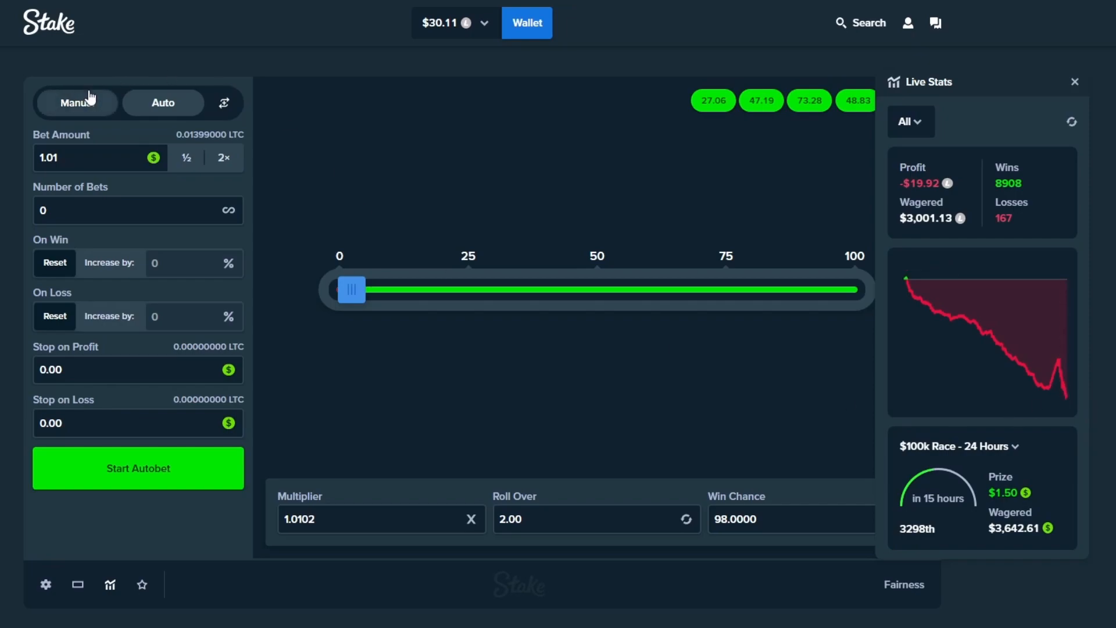